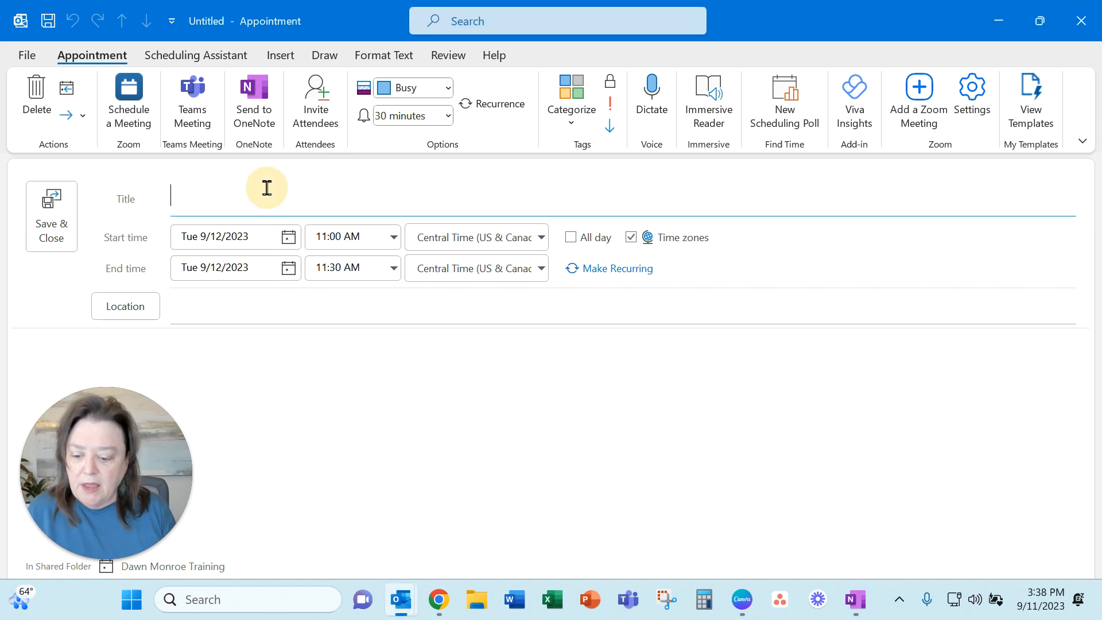
- Title the appointment Sample Meeting, invite attendees and add the suggested contact 'dawn' as Required
text(Sample Meeting)
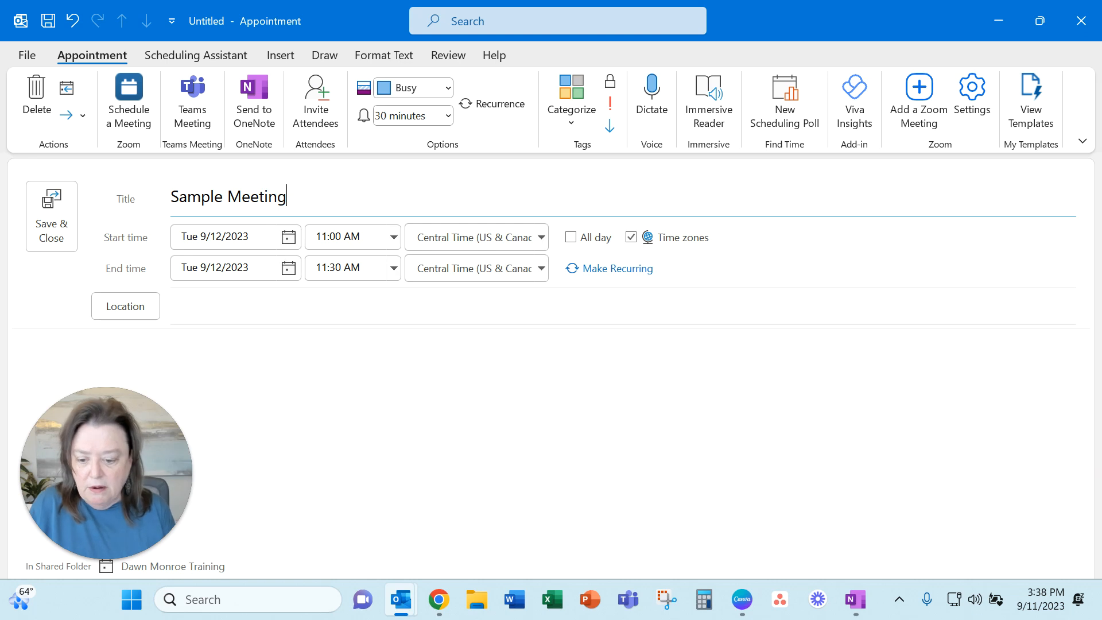
click(315, 102)
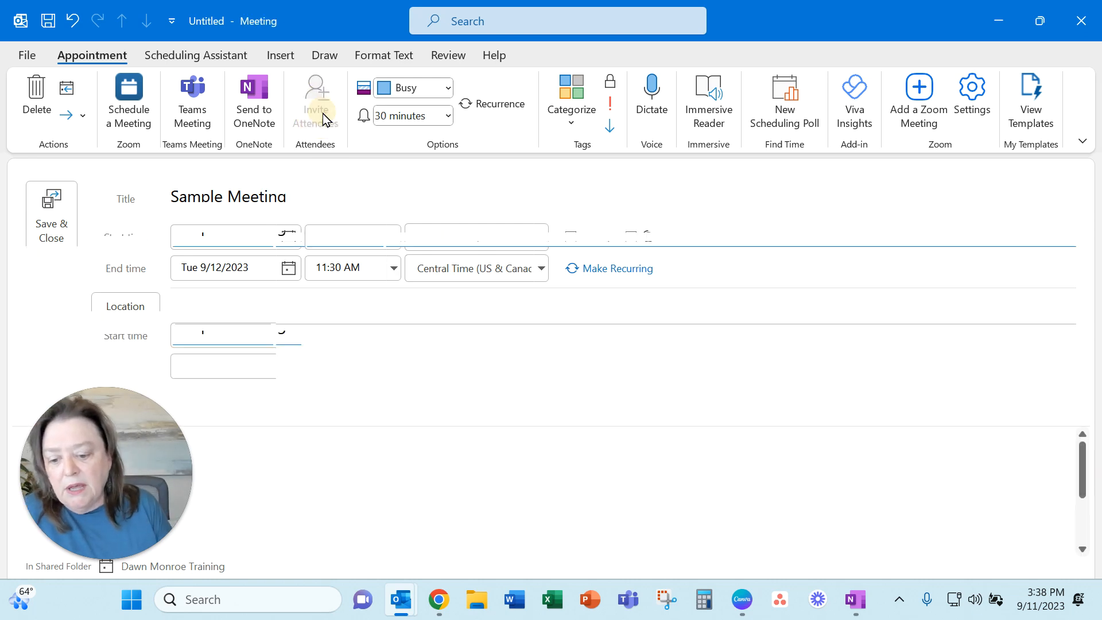
click(314, 102)
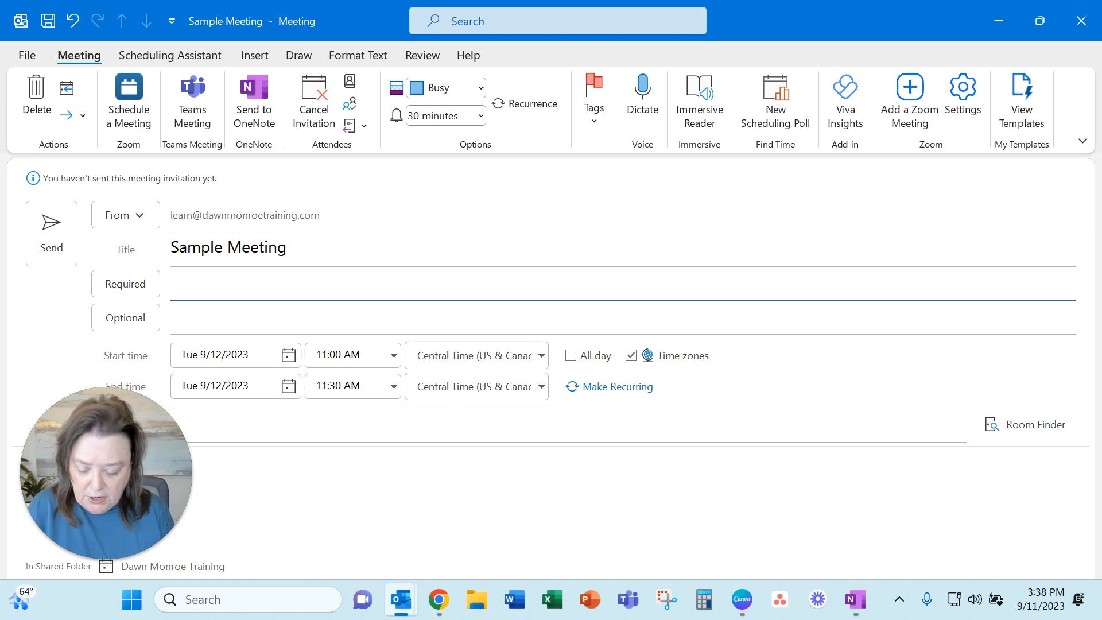
text(d)
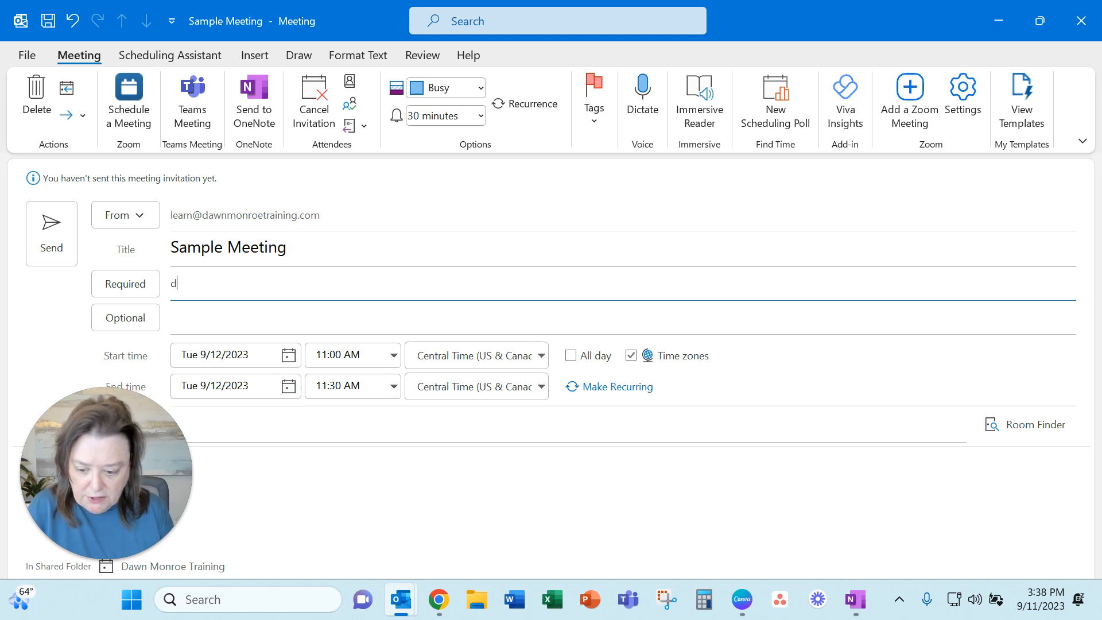
text(awn)
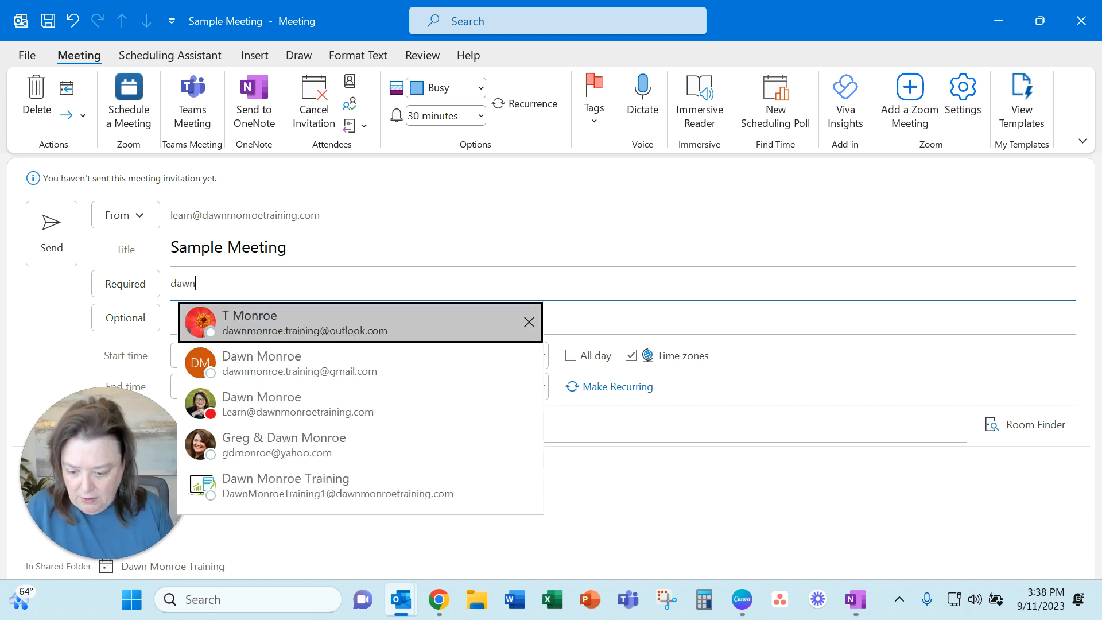
click(248, 322)
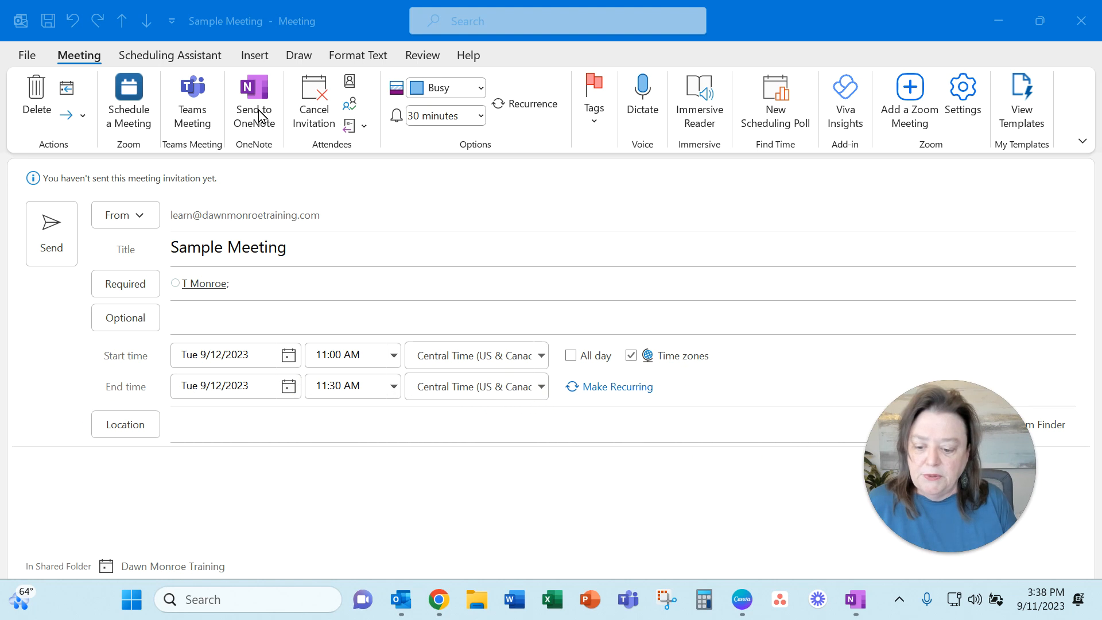
mouse_move(254, 98)
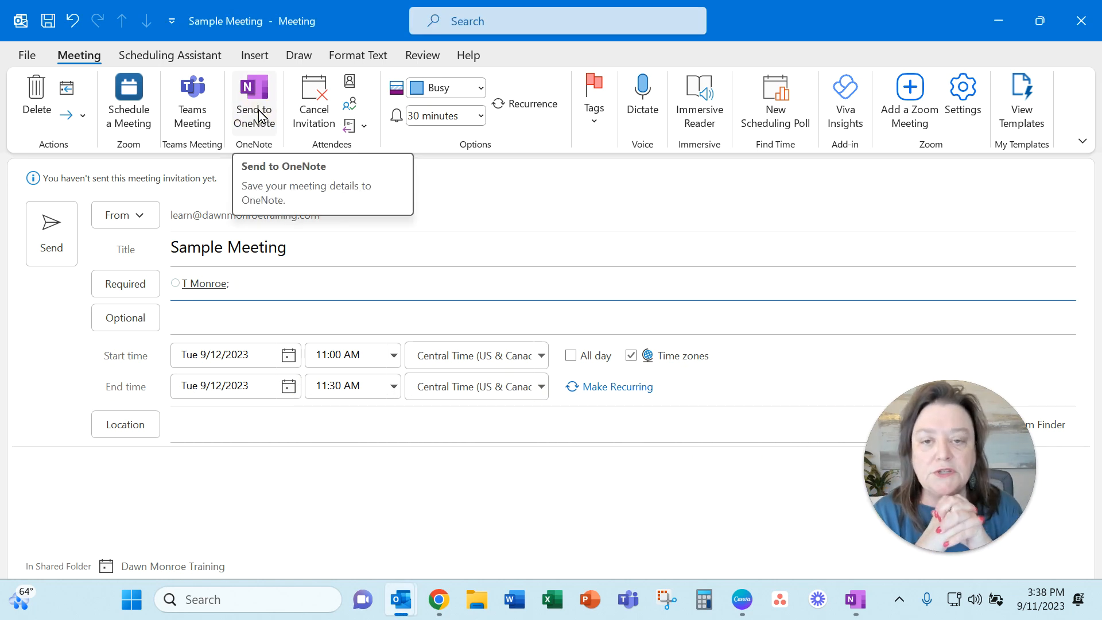
- Share notes with the meeting via Send to OneNote, choosing the Meeting section of the Testing notebook
click(254, 99)
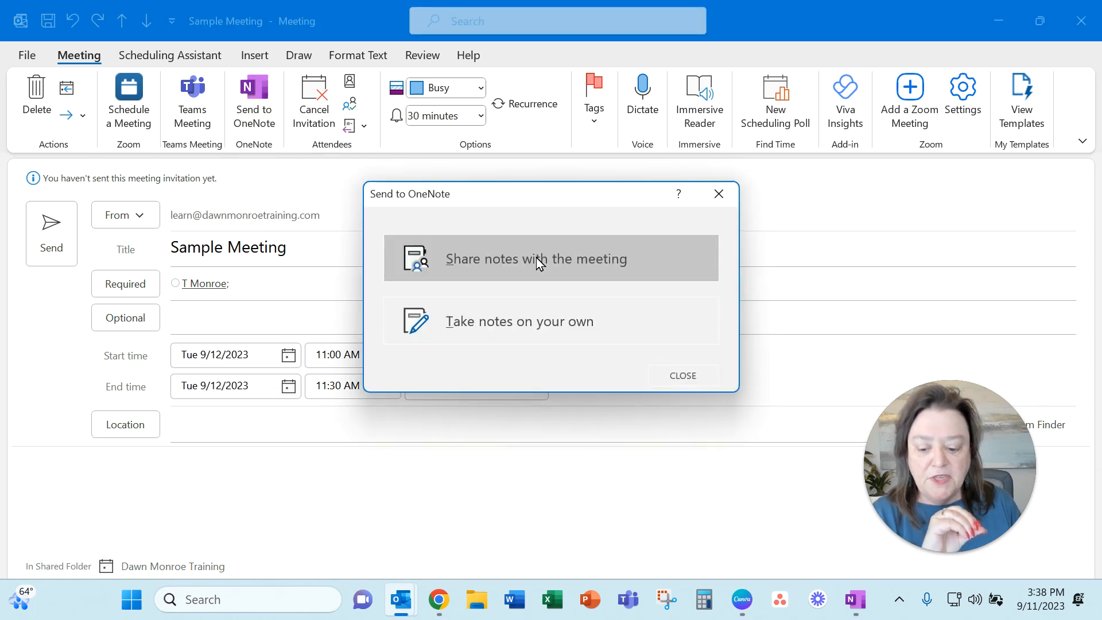
mouse_move(203, 322)
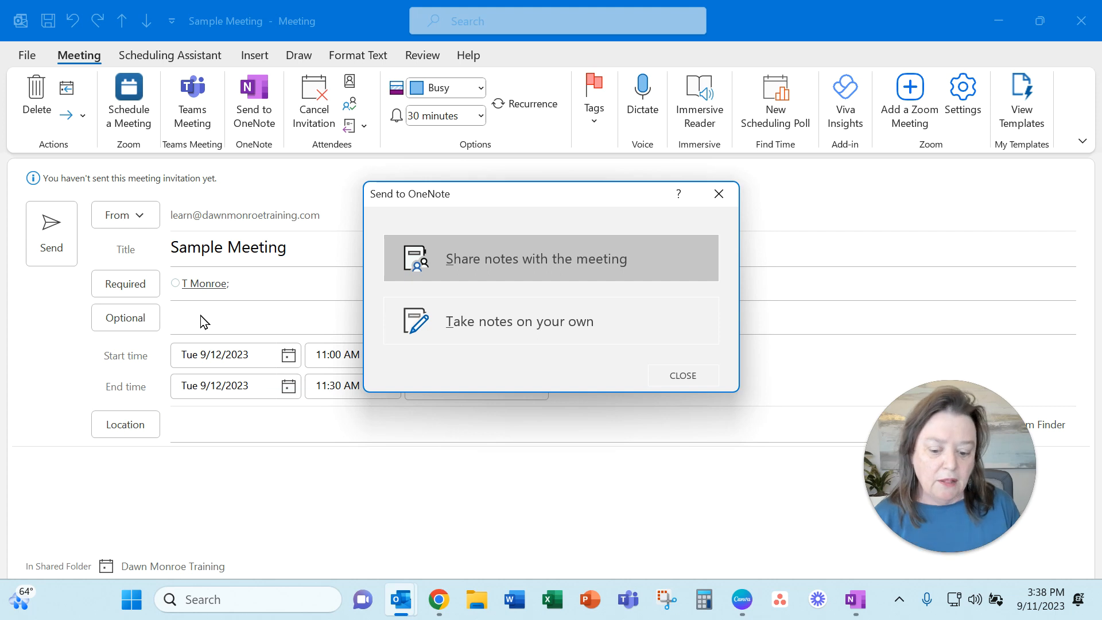
click(536, 257)
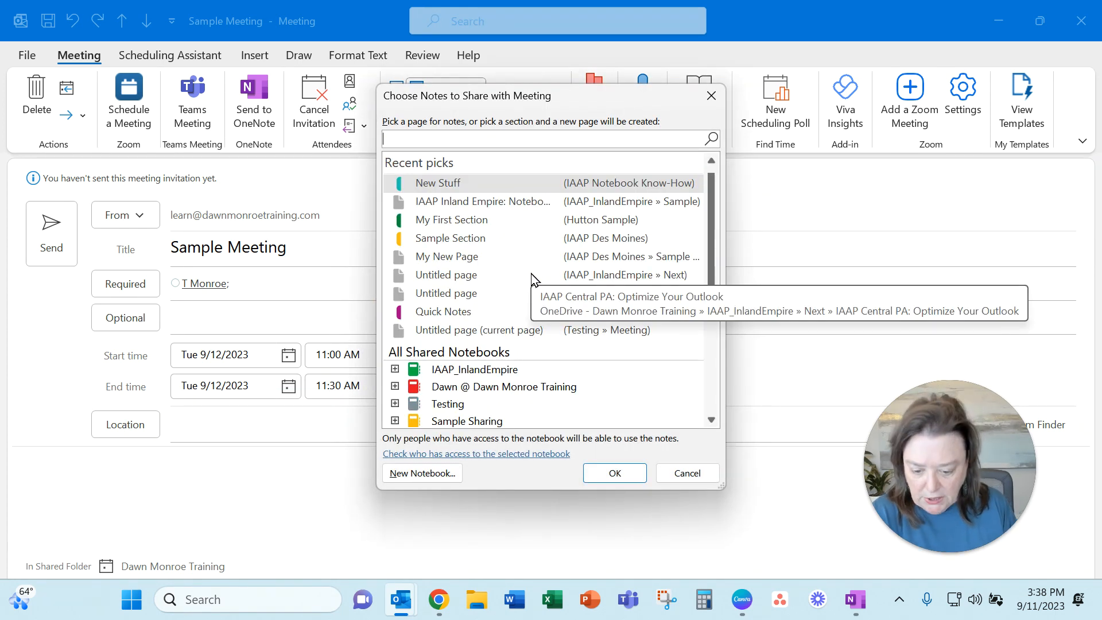
mouse_move(455, 414)
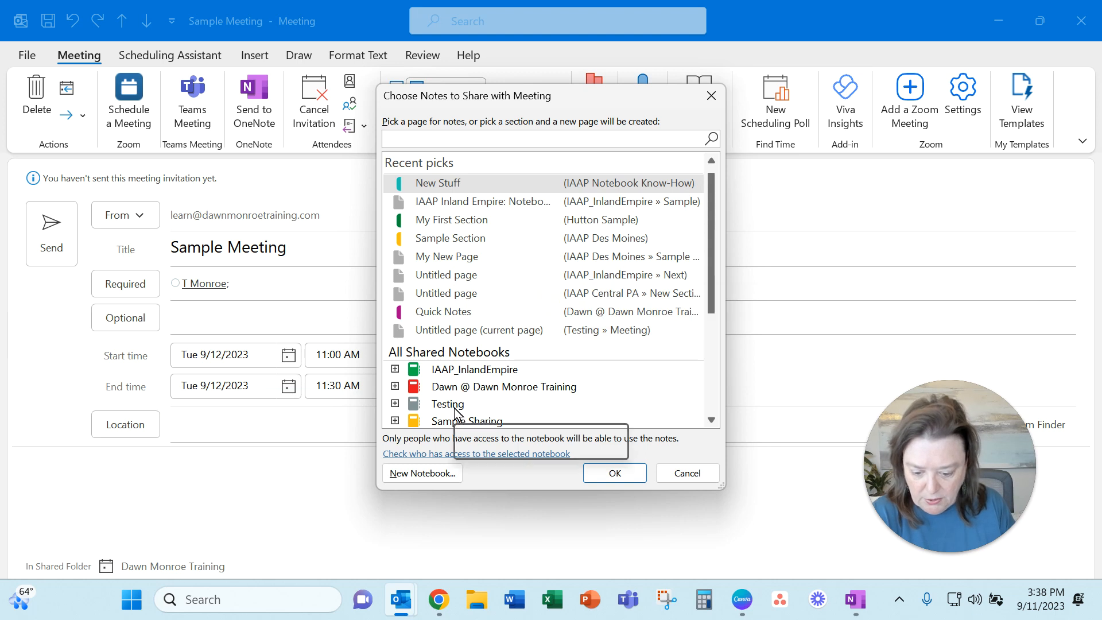
click(448, 404)
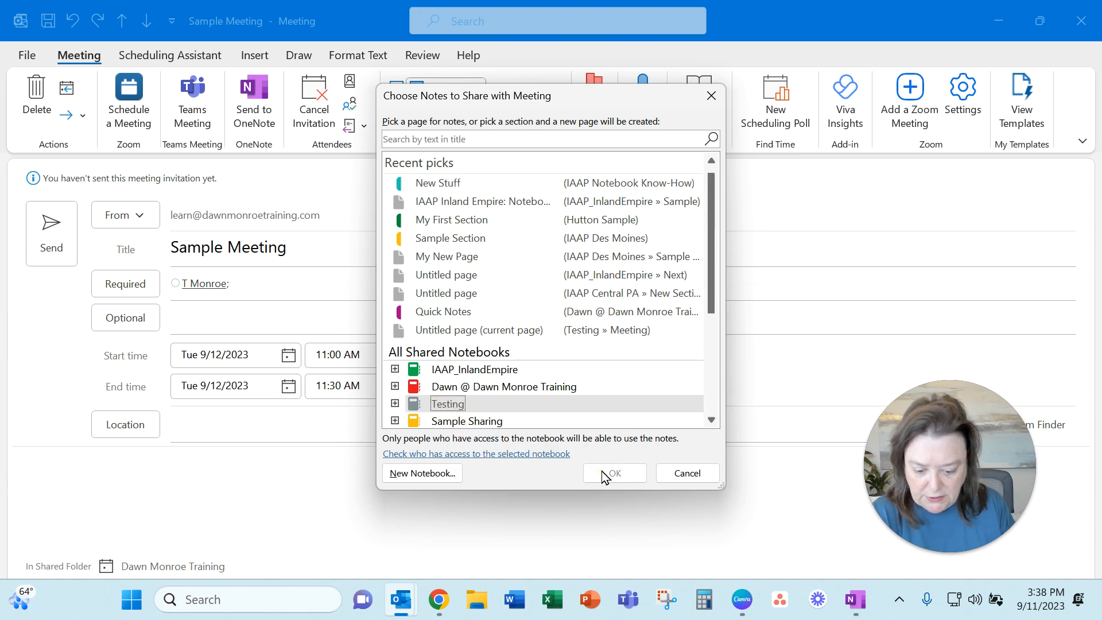
scroll(down, 3)
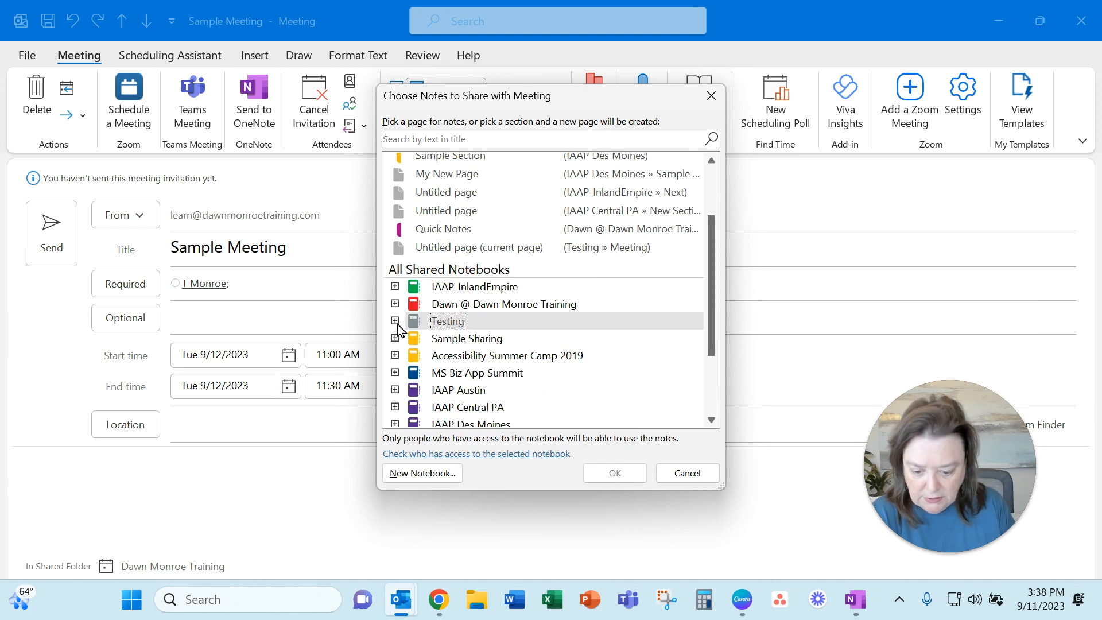
click(394, 322)
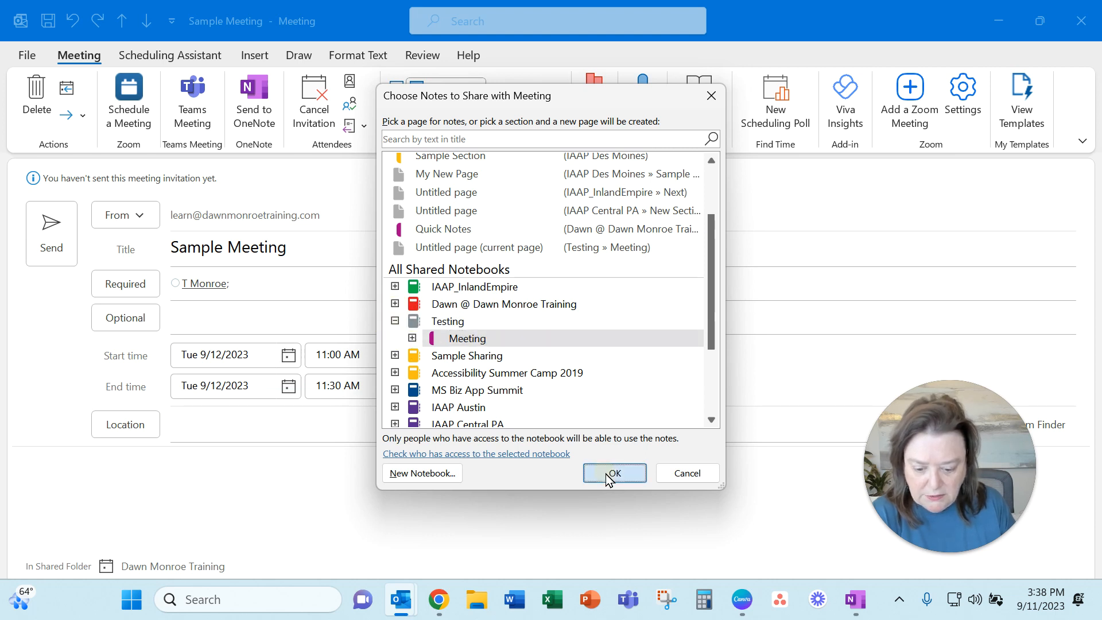
click(613, 473)
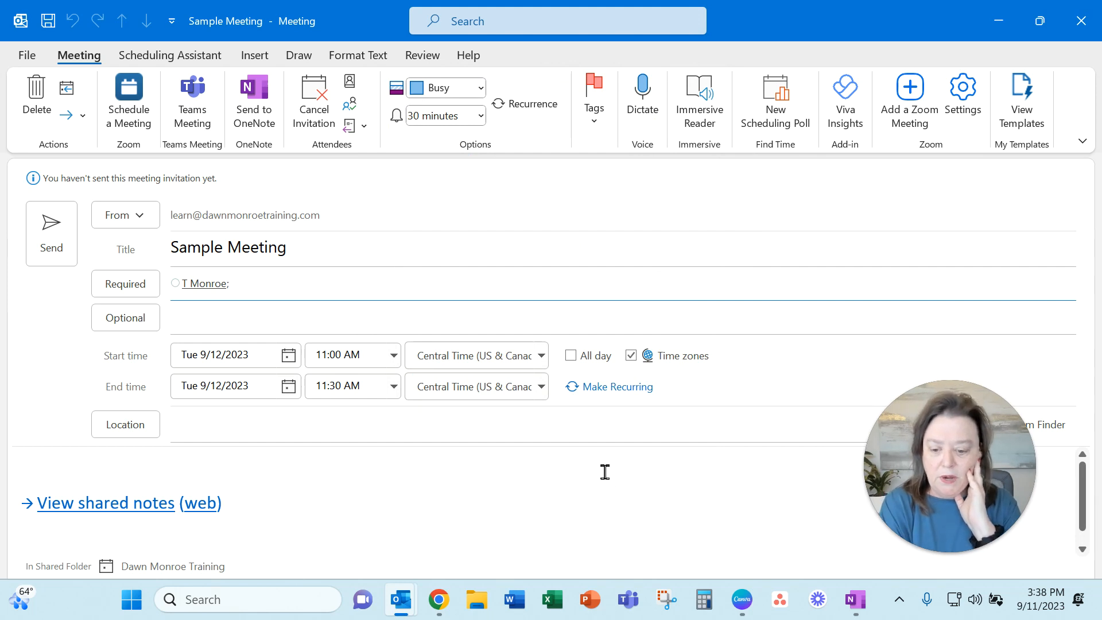
click(232, 283)
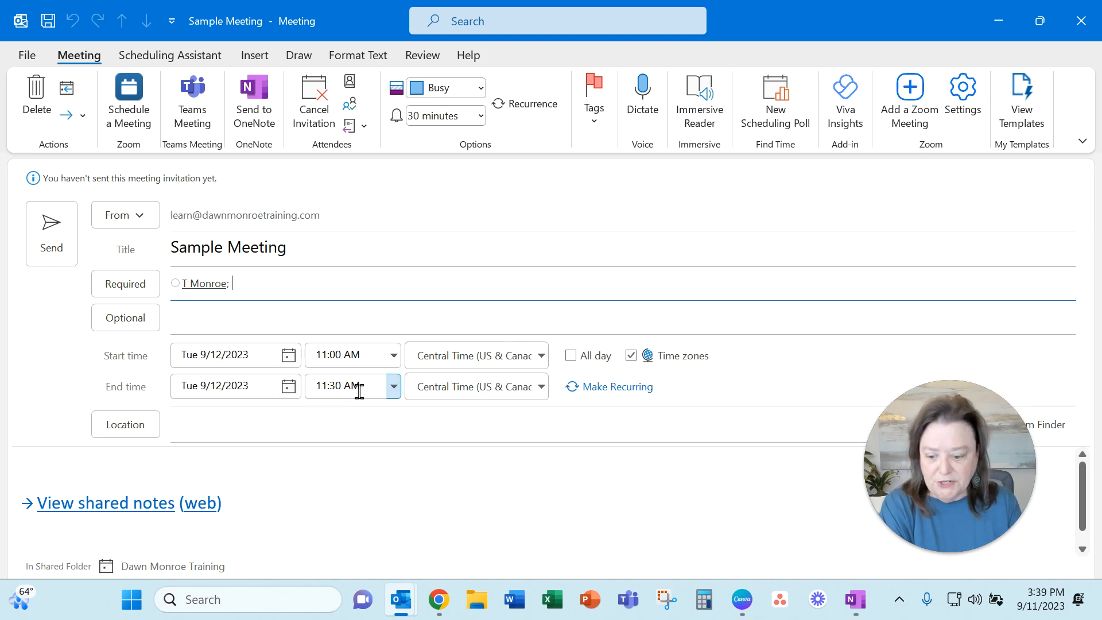
mouse_move(181, 494)
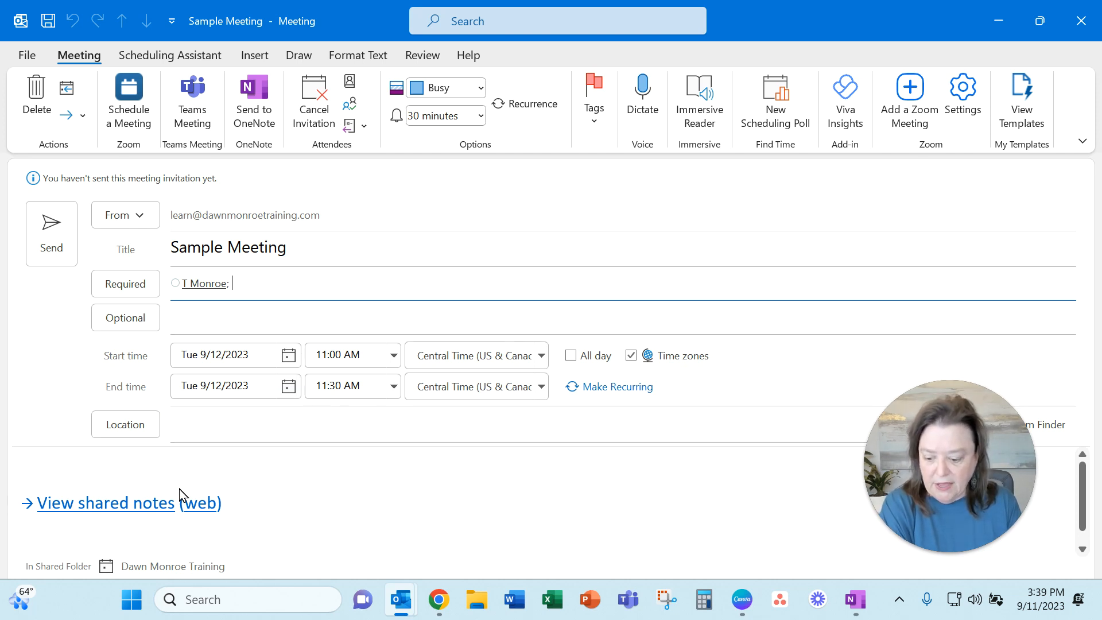
mouse_move(106, 503)
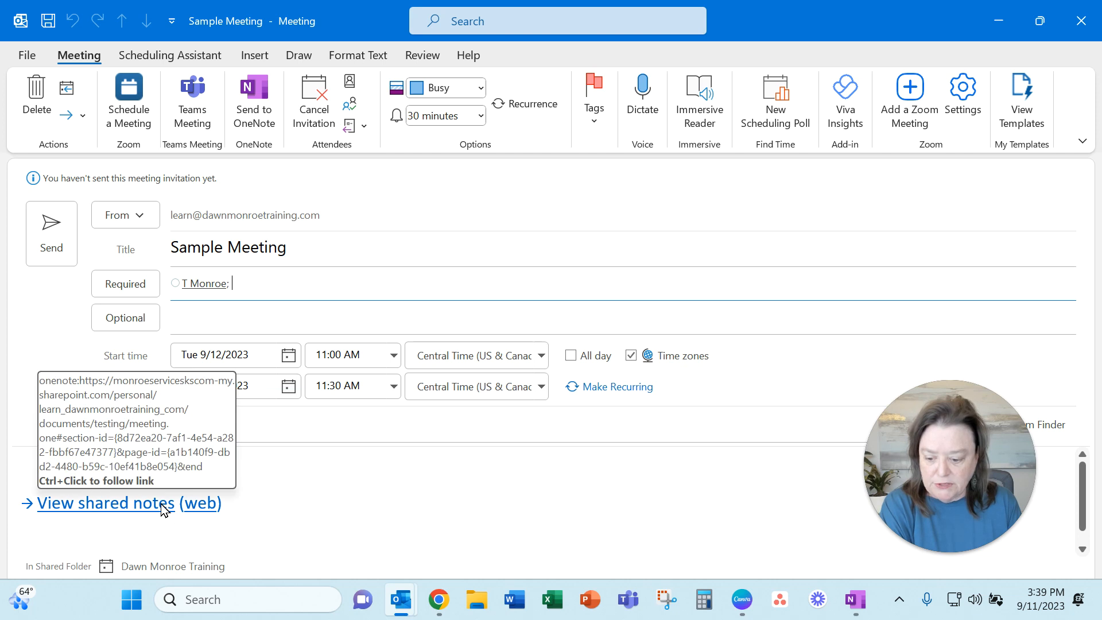
mouse_move(870, 602)
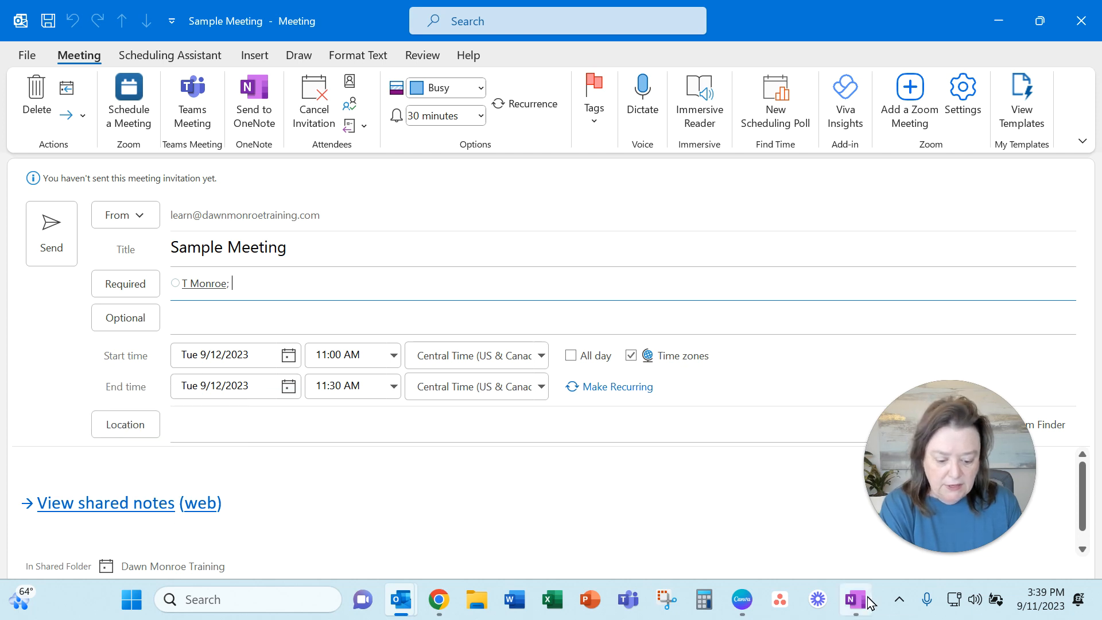
- Switch to OneNote and write 'This is what we discussed....' under Notes on the Sample Meeting page
click(854, 599)
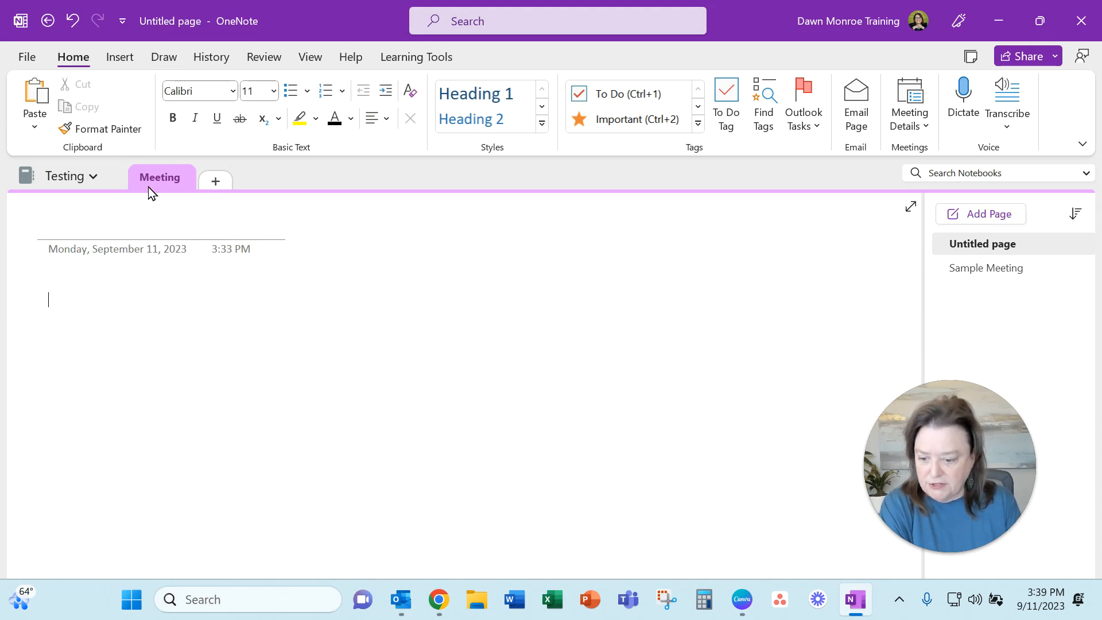
right_click(160, 176)
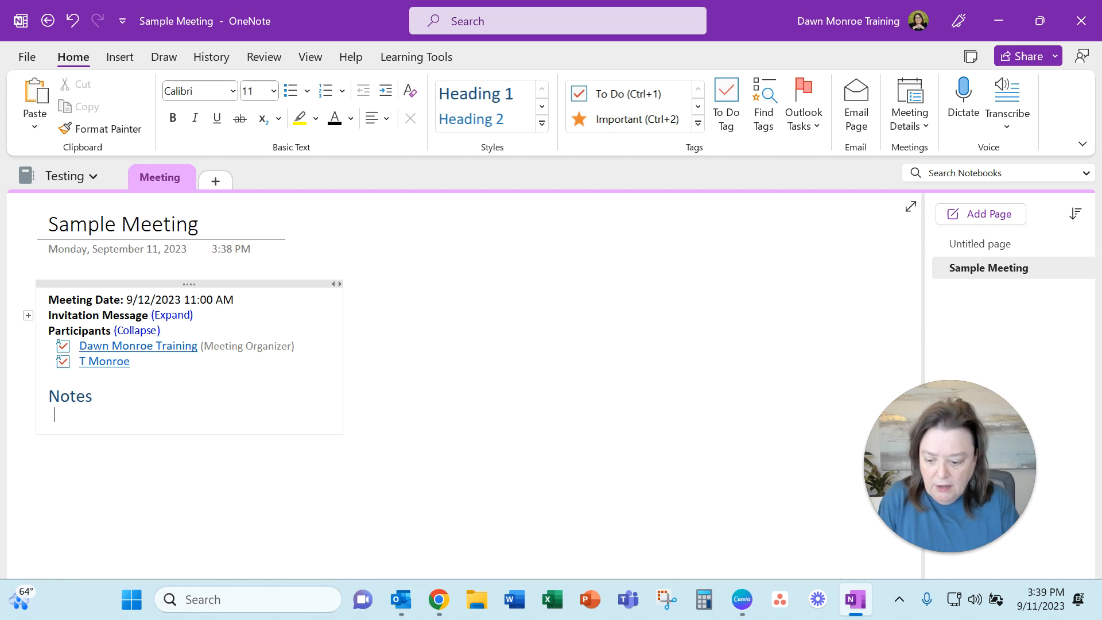
text(This is what)
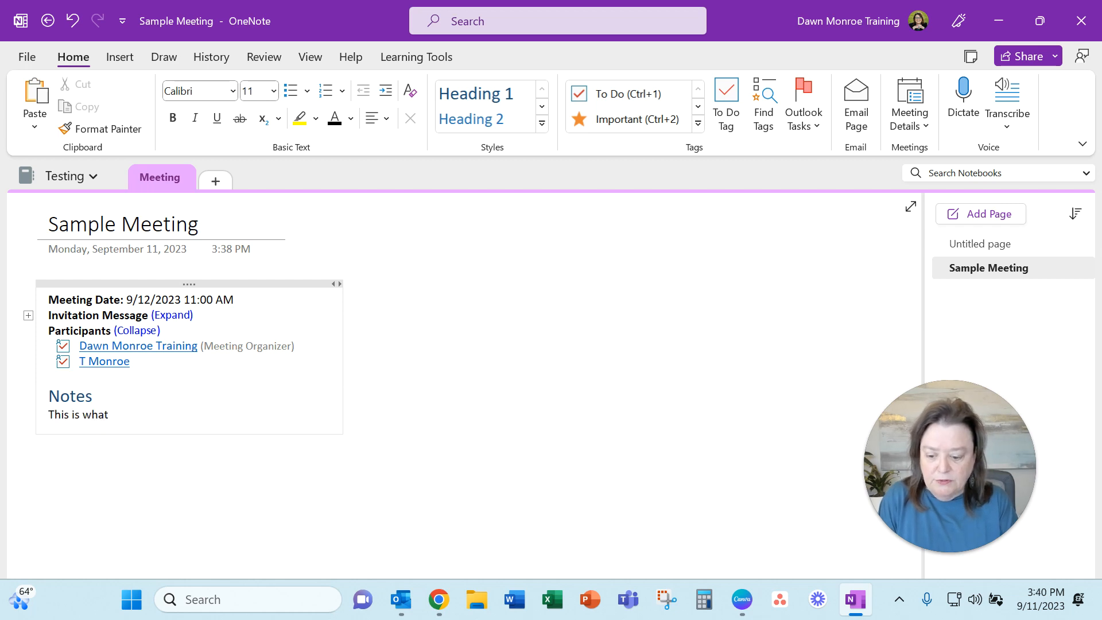
text(we discussed)
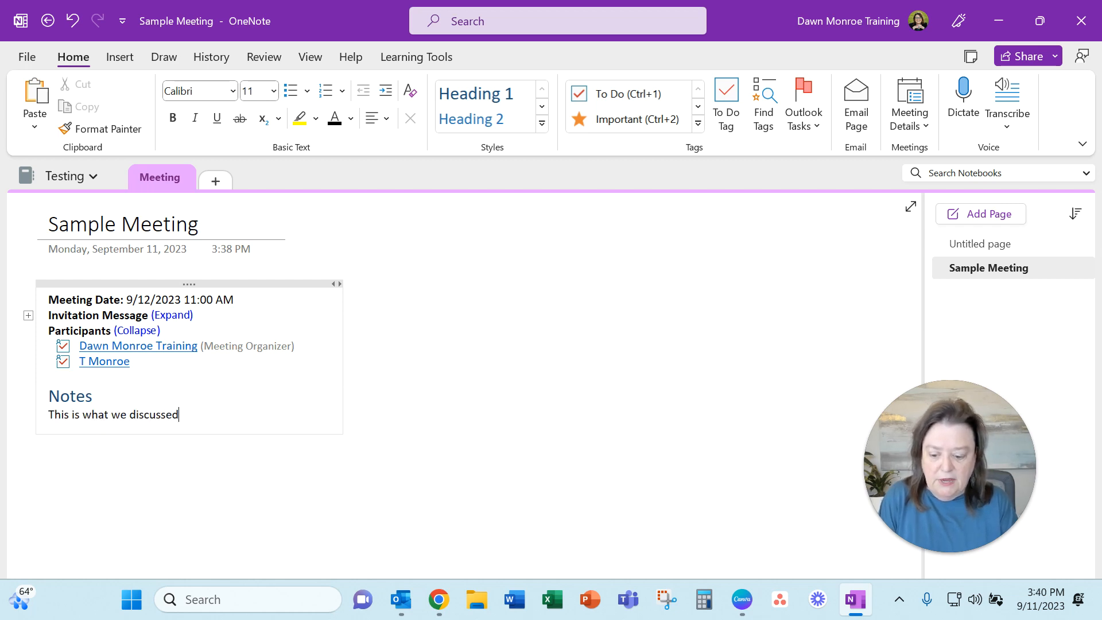
text(....)
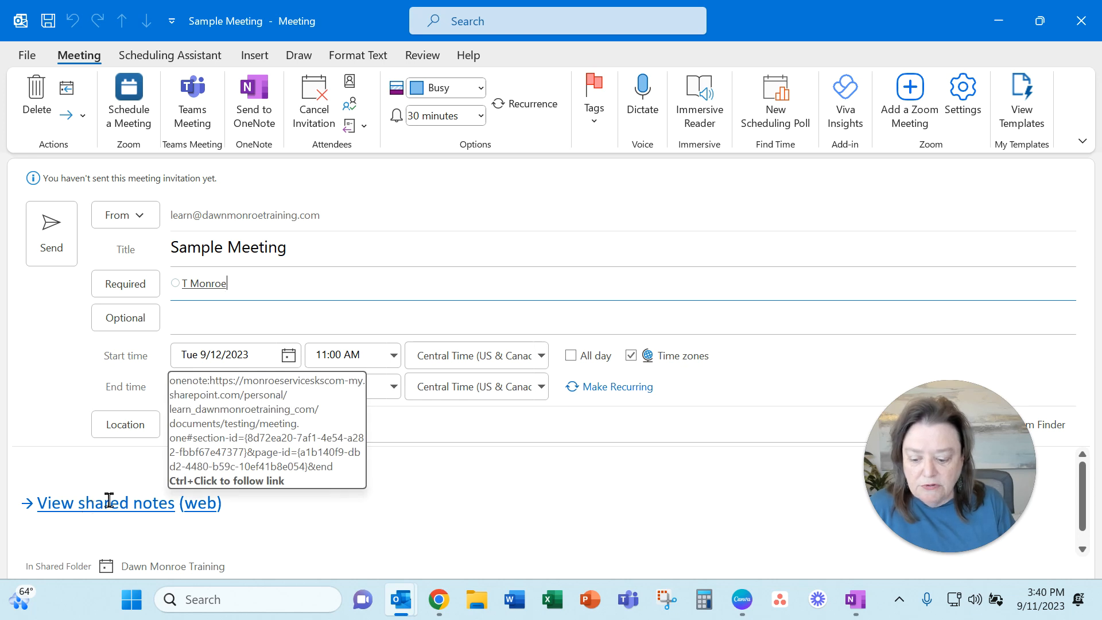
mouse_move(766, 291)
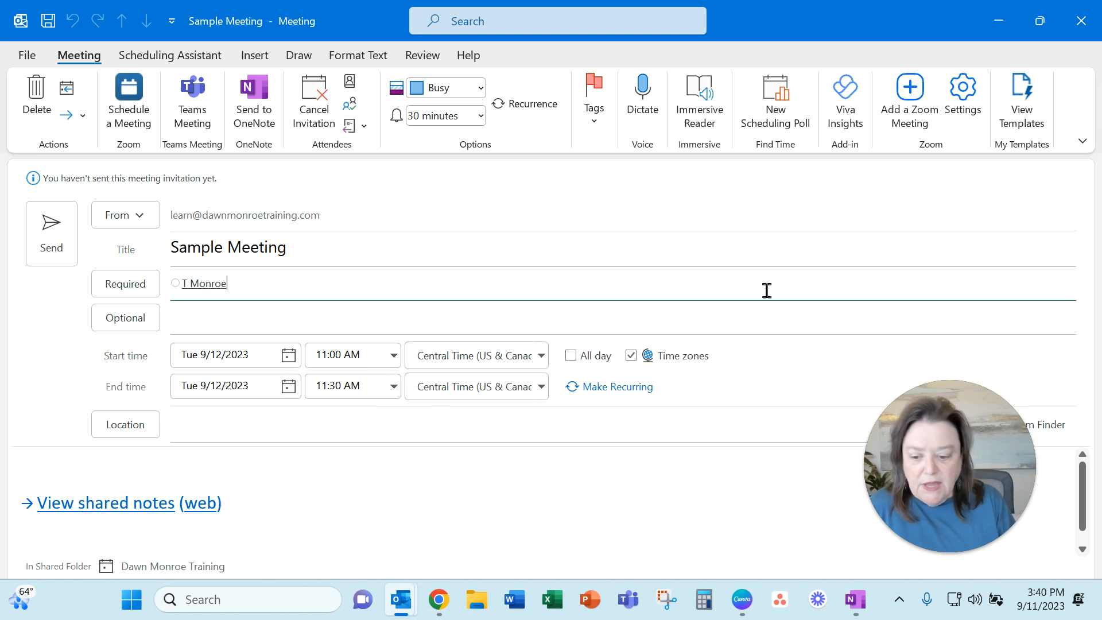
- Attempt to send, choose Don't Send at the no-location prompt and set Location to Conference Room
click(51, 232)
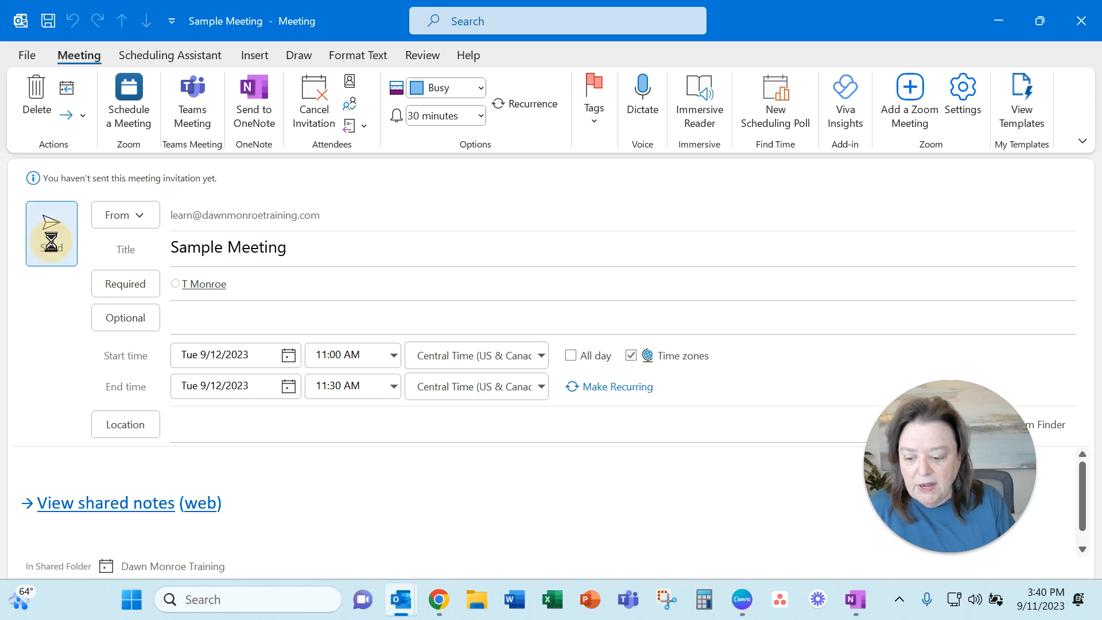
click(51, 232)
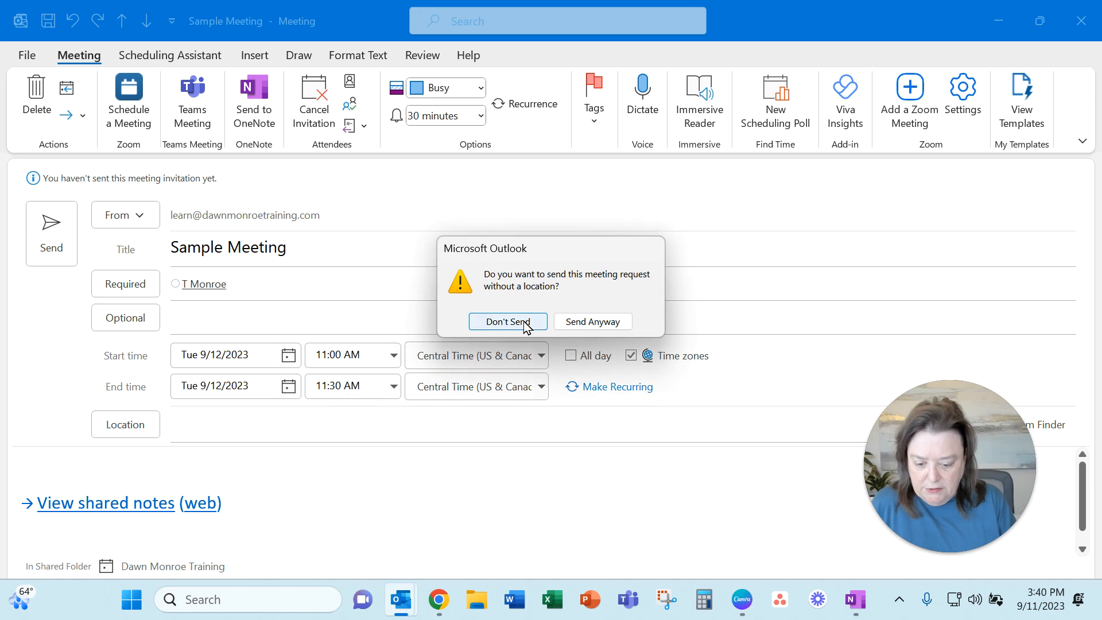
click(507, 321)
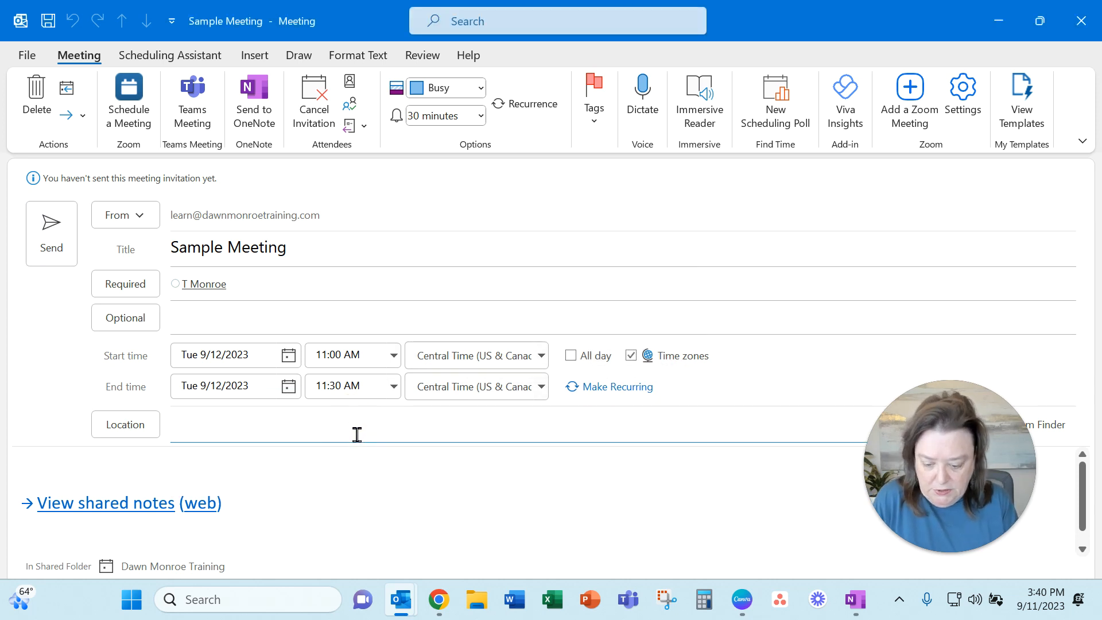
text(Conference Roo)
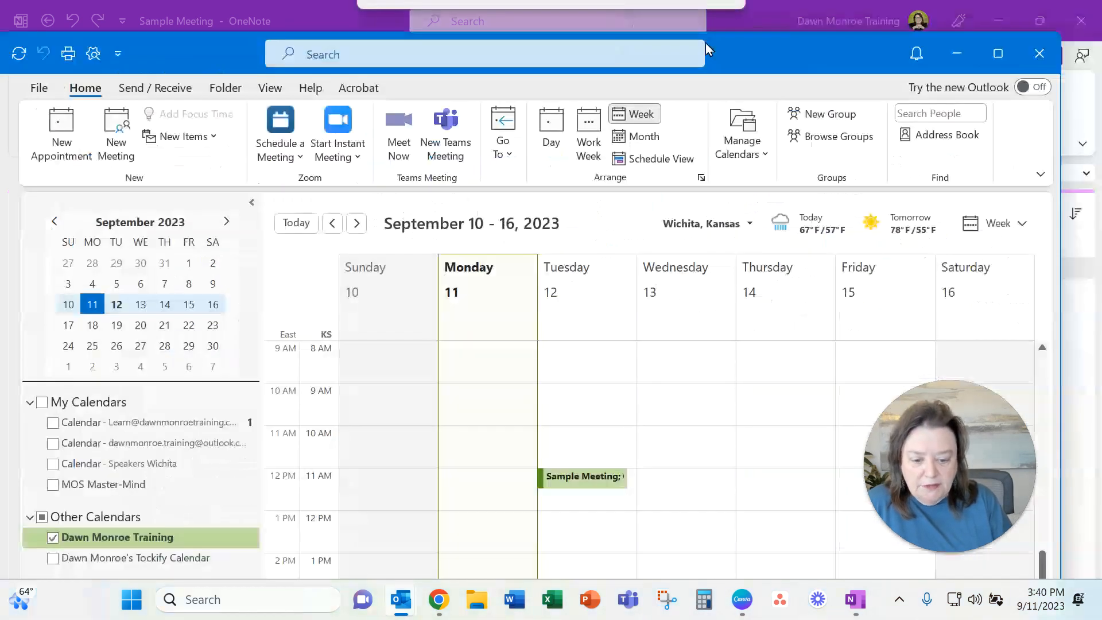
- Maximize Outlook, reopen Tuesday's Sample Meeting and follow its View shared notes link
click(1027, 44)
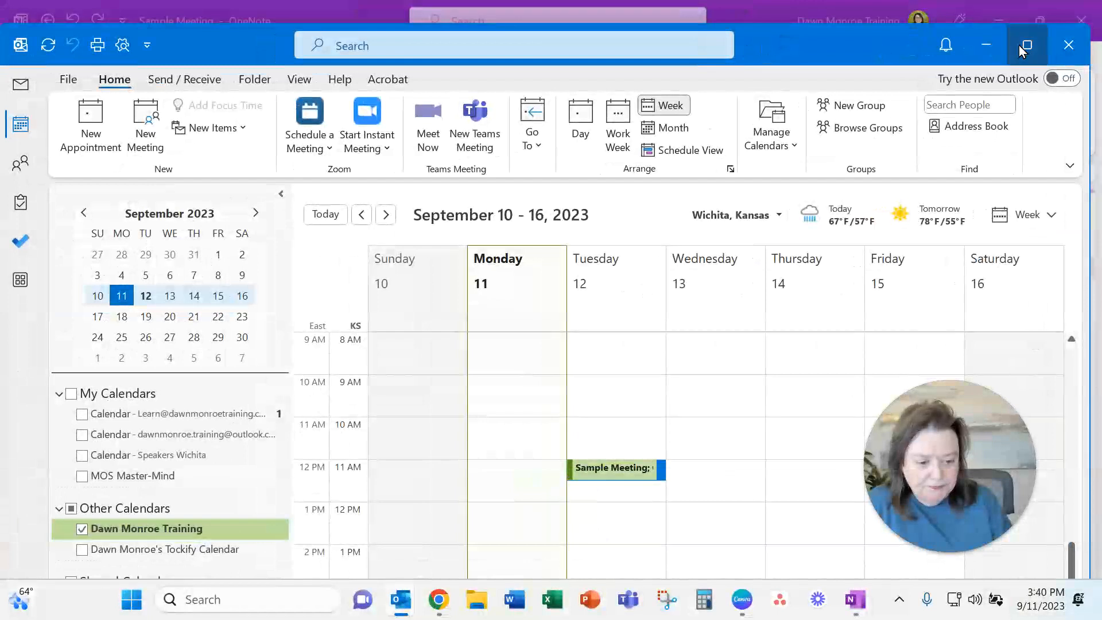
click(1024, 44)
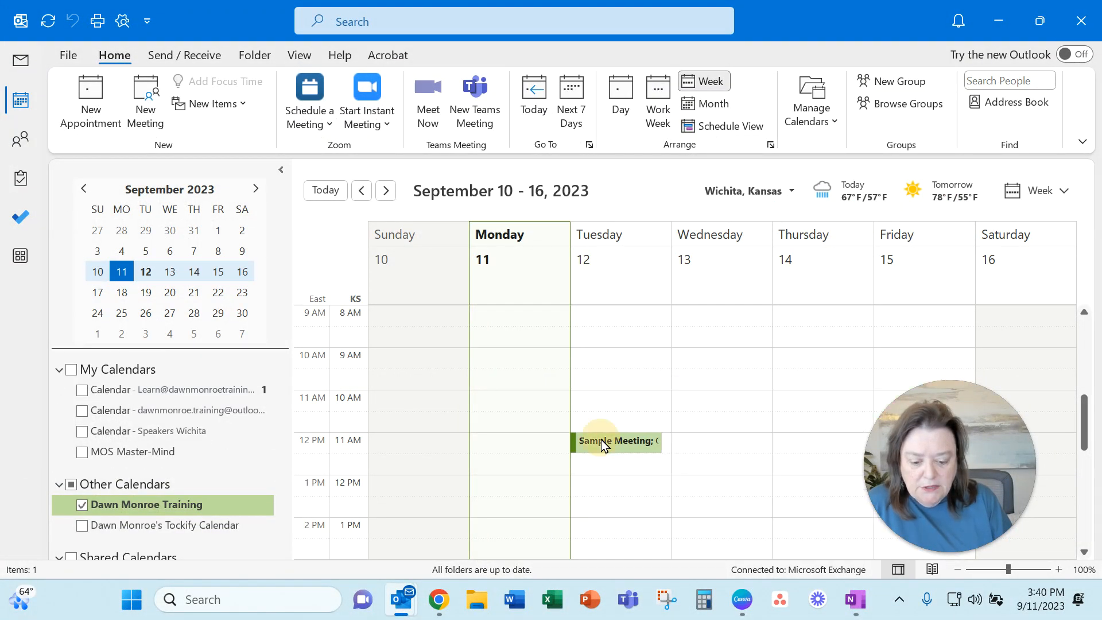
double_click(615, 440)
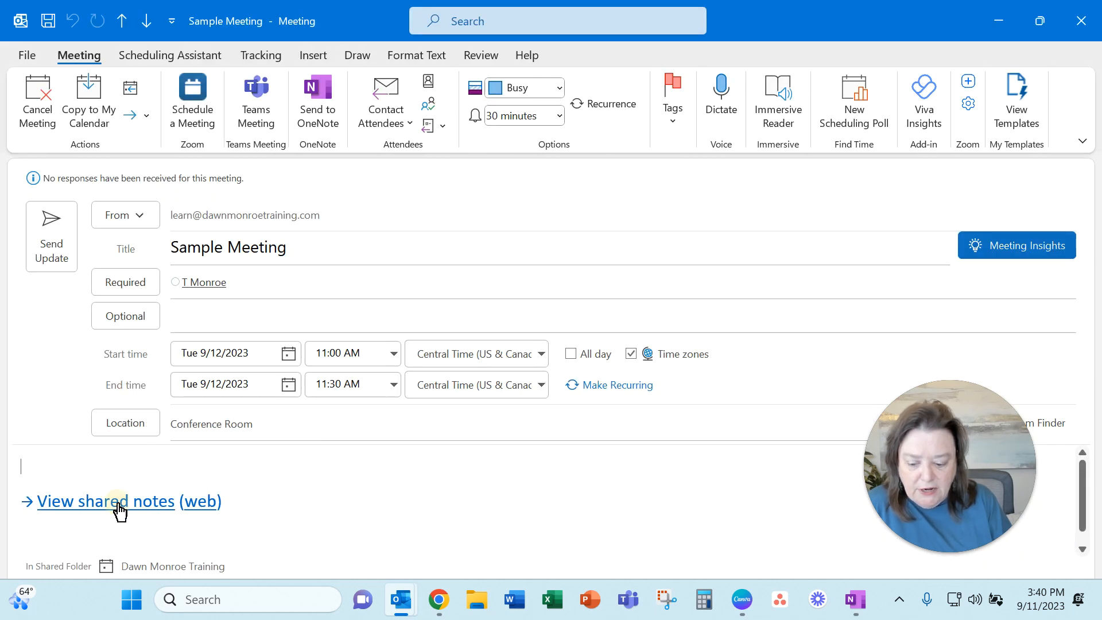
click(106, 501)
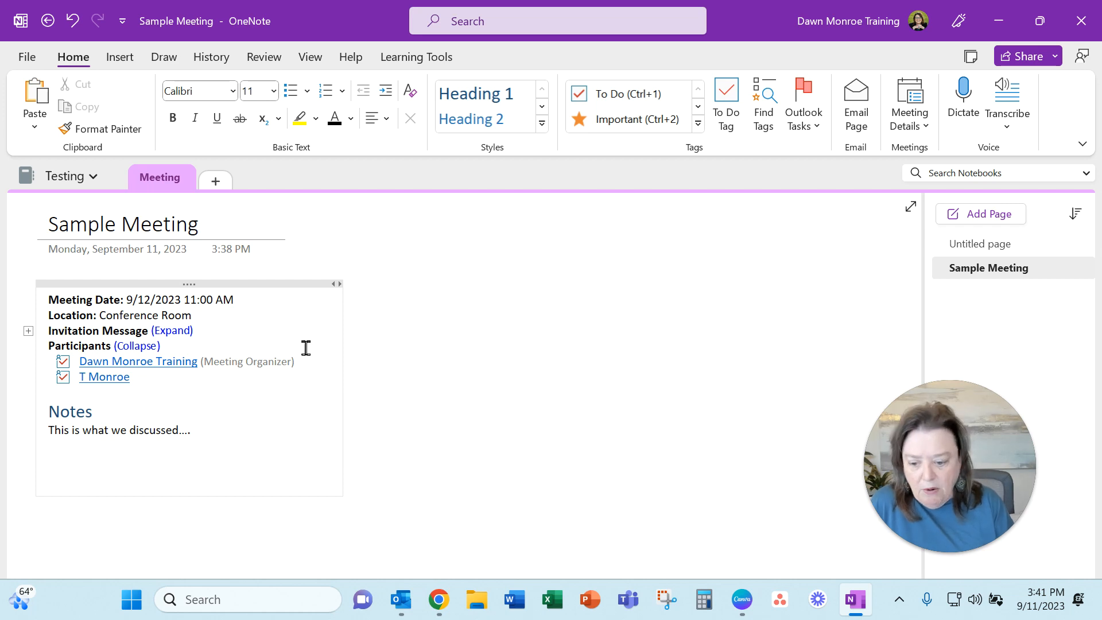
mouse_move(216, 182)
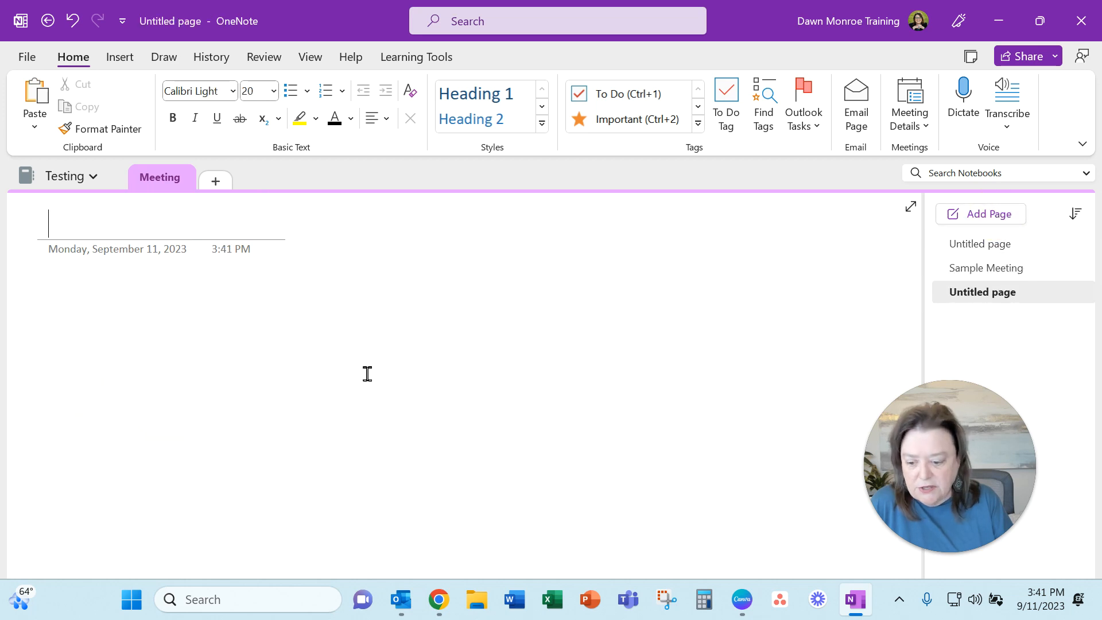
- Title the new Meeting-section page Another Method and move into its body
text(Another Method)
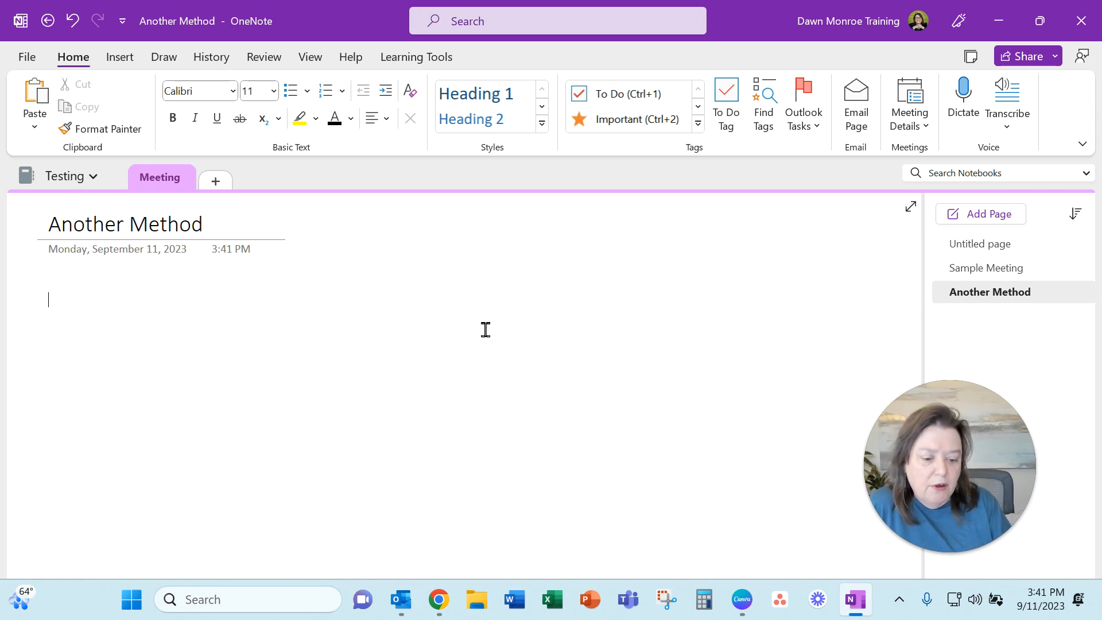
mouse_move(538, 357)
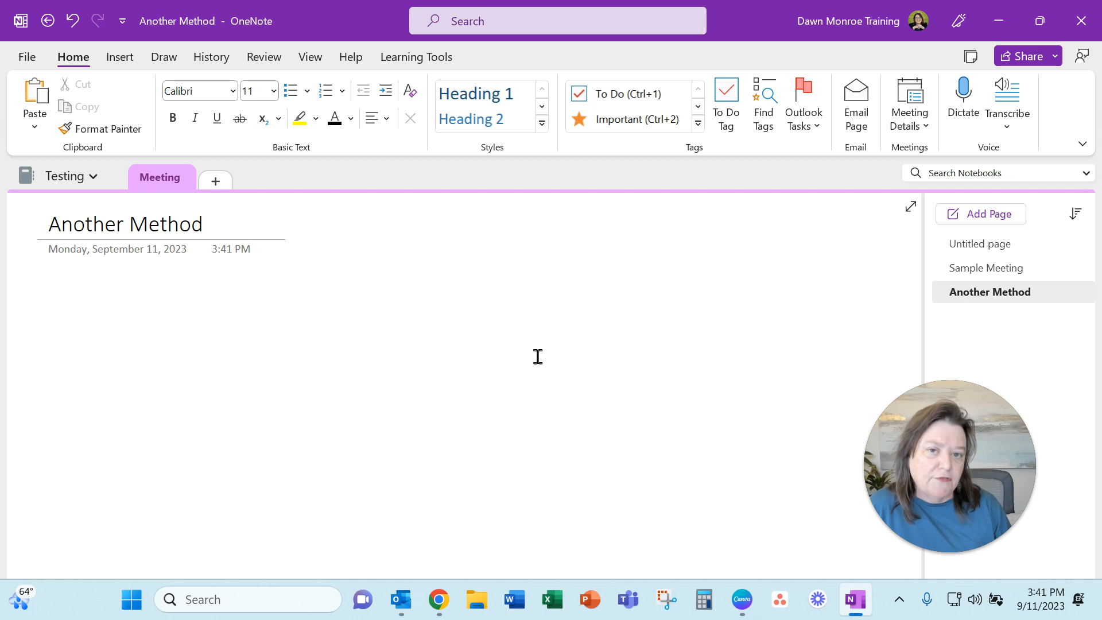
click(48, 298)
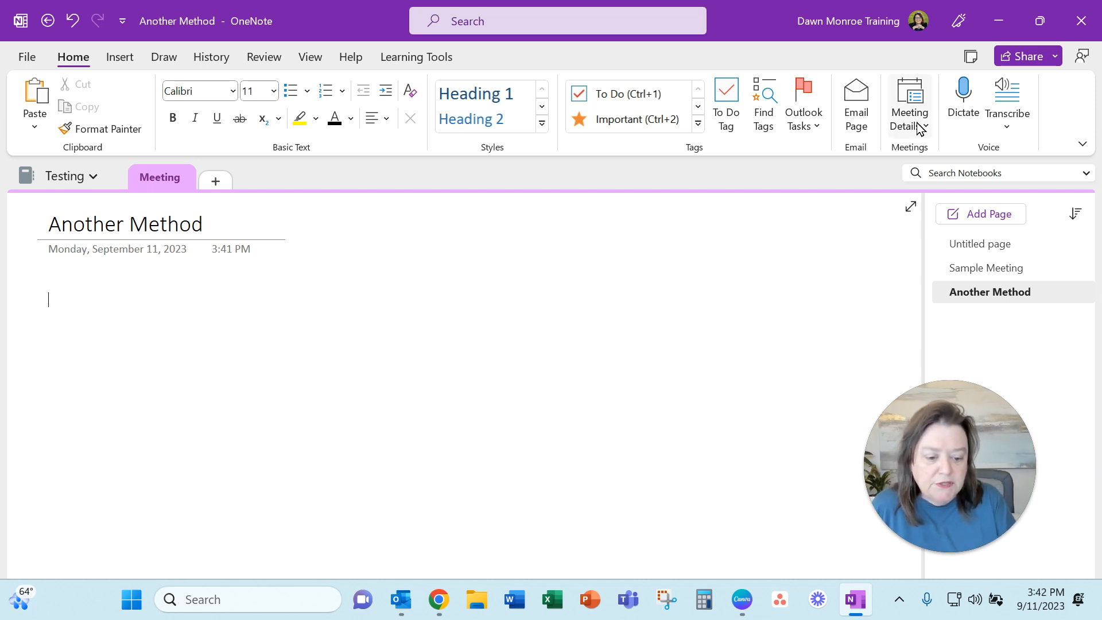
- Insert Meeting Details from another day: pick September 13 and the Sunrise Scrambler 8:00 AM meeting
click(907, 103)
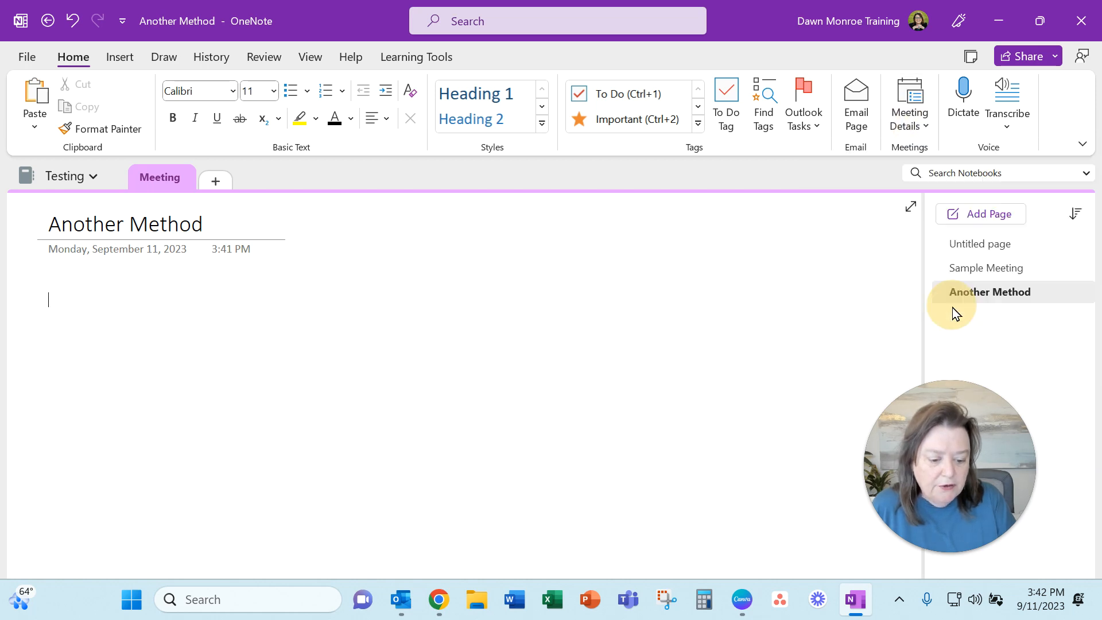
click(909, 102)
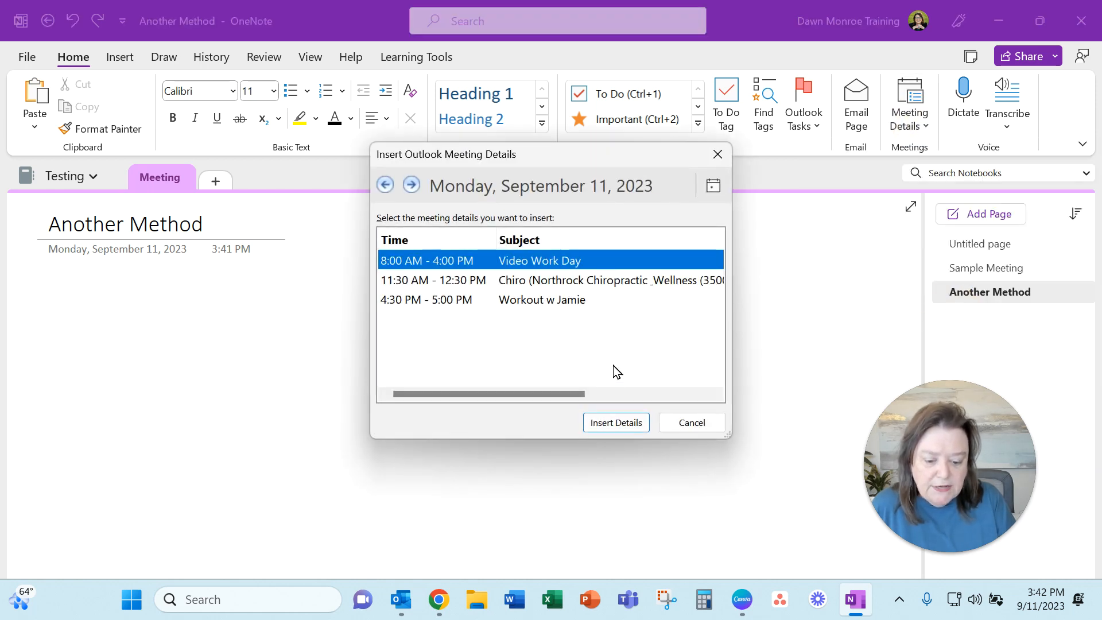
click(711, 185)
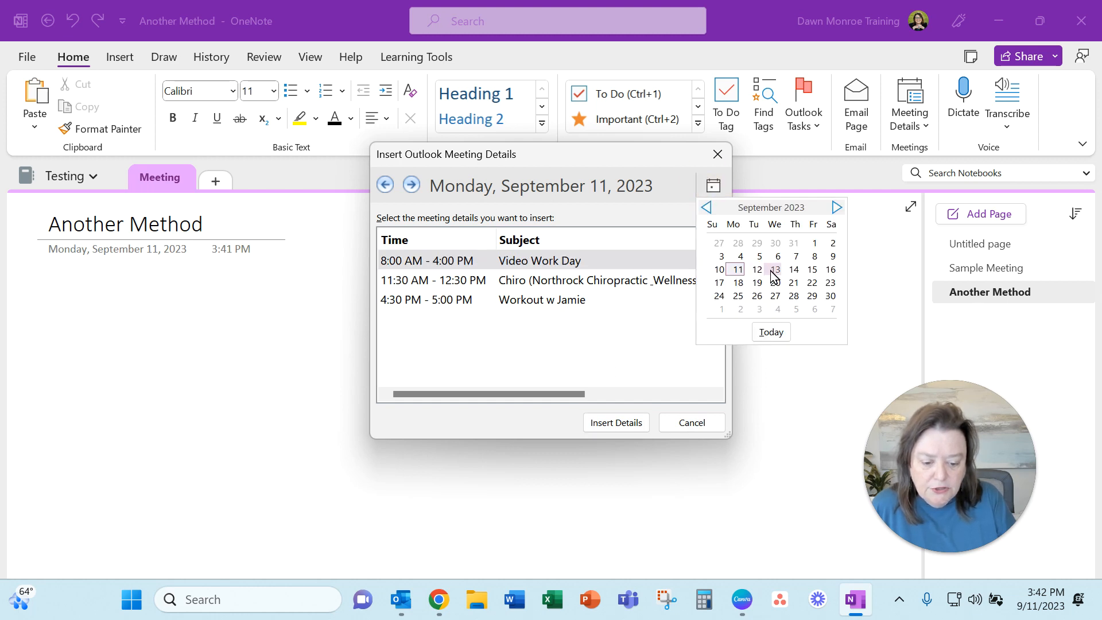
click(776, 269)
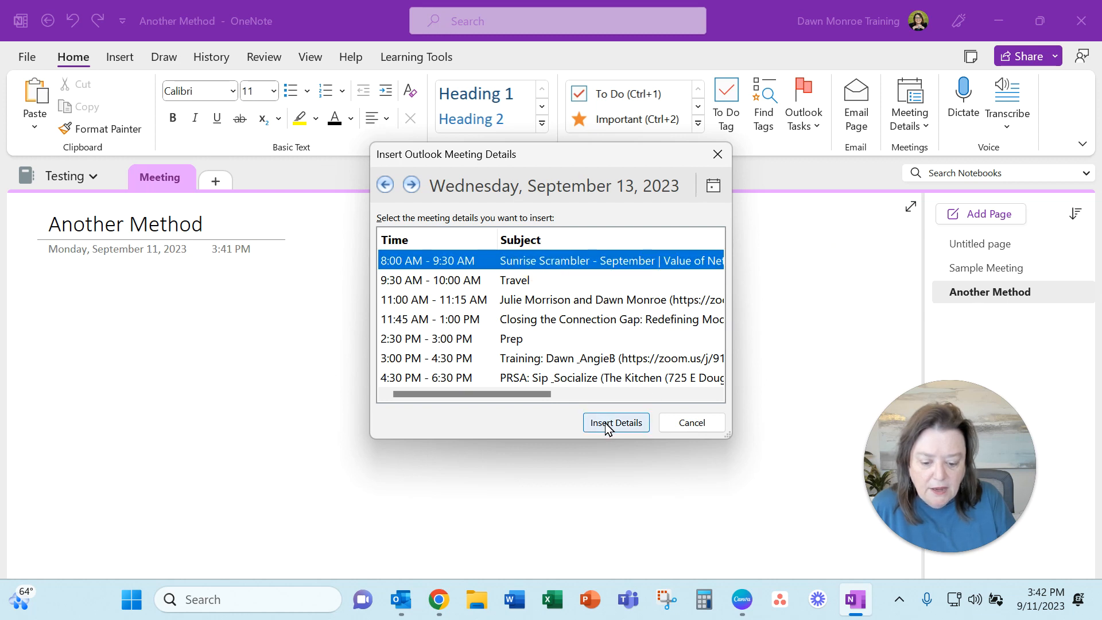
click(615, 423)
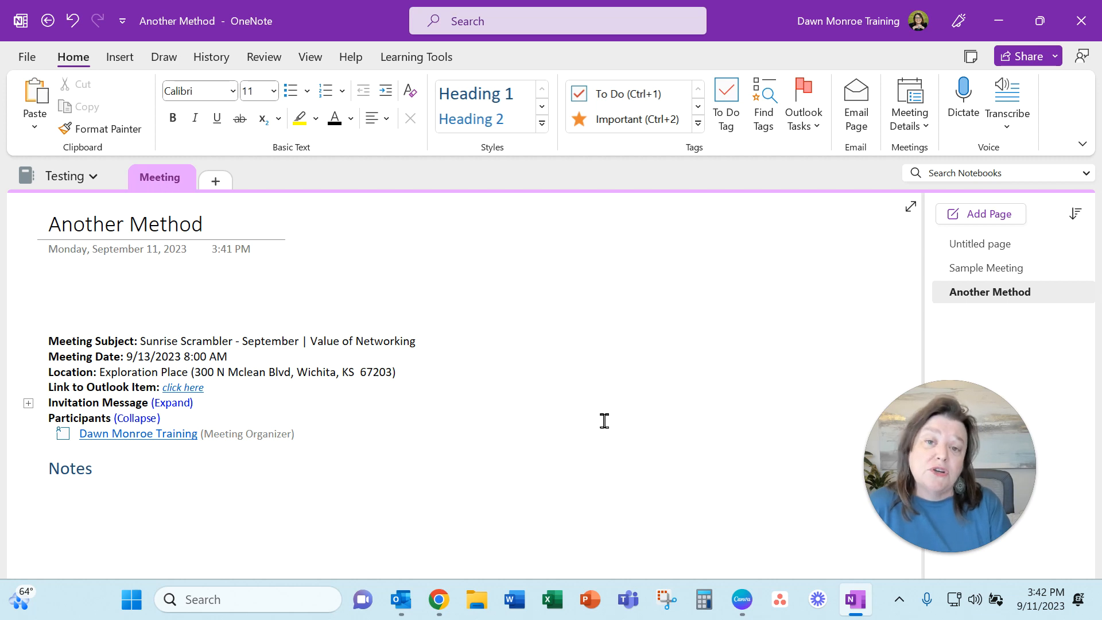
click(49, 299)
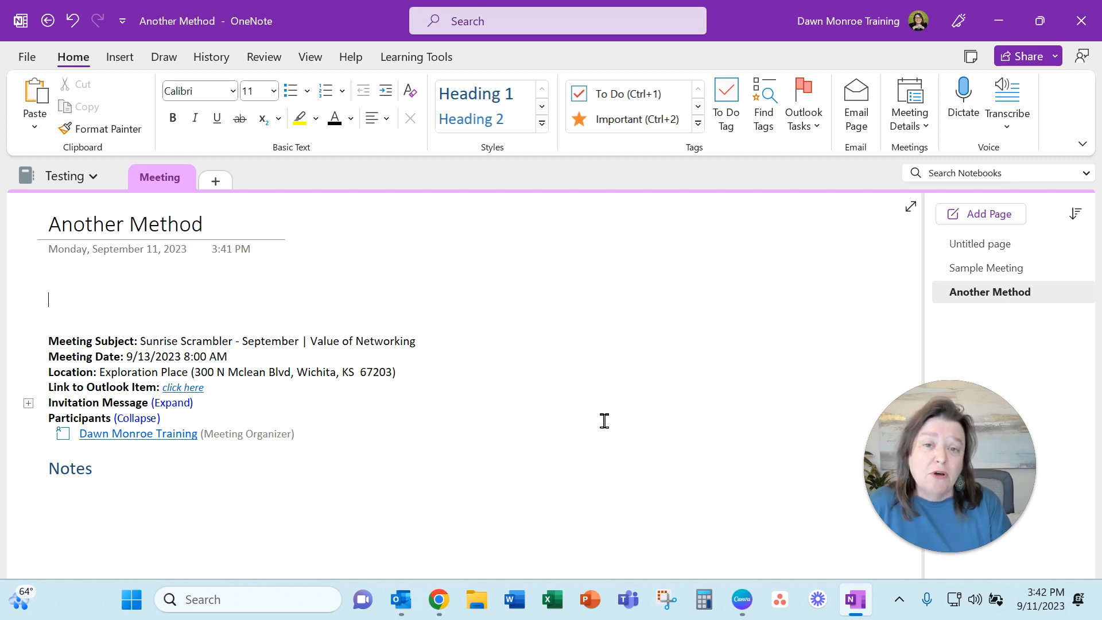